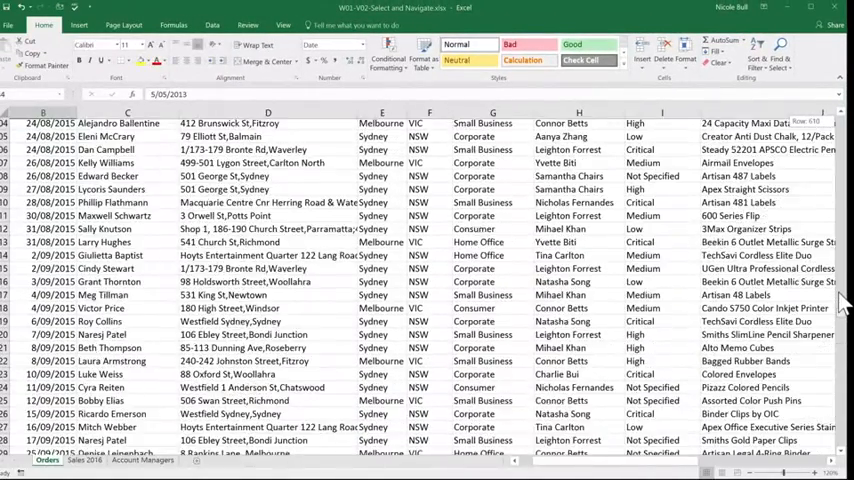
- Switch to the Sales 2016 sheet tab
{"action": "scroll", "scroll_direction": "down", "scroll_amount": 3}
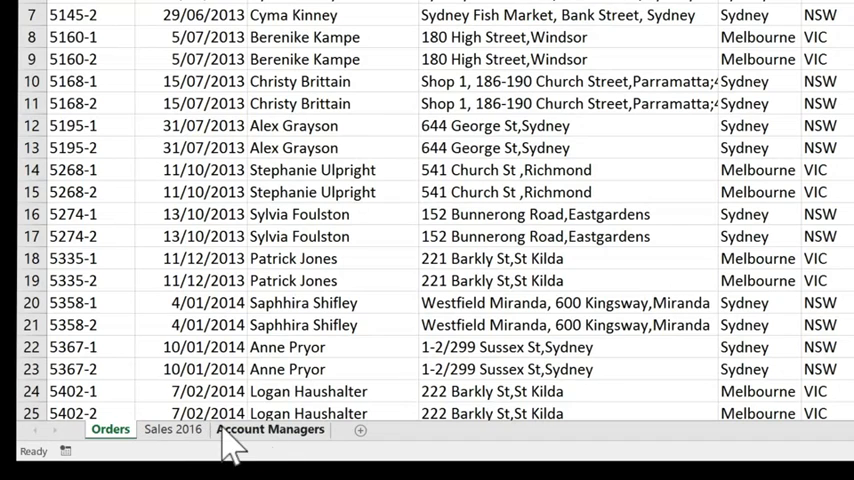
{"action": "left_click", "coordinate": [176, 430]}
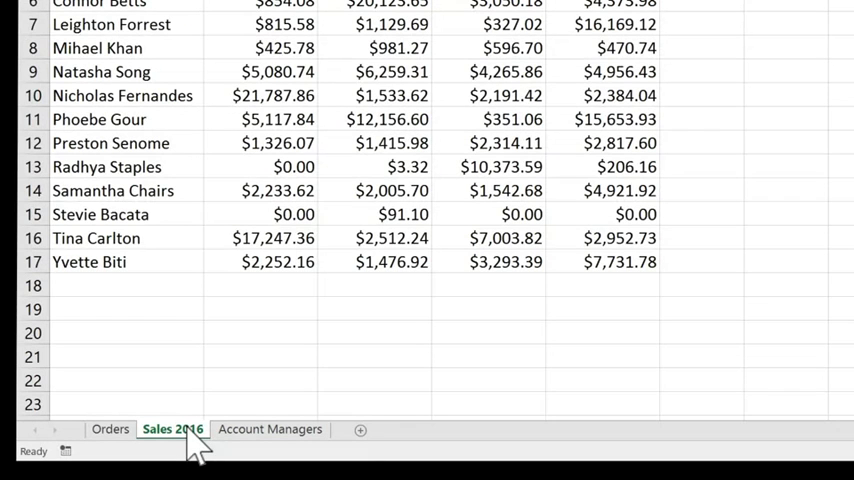
{"action": "mouse_move", "coordinate": [270, 435]}
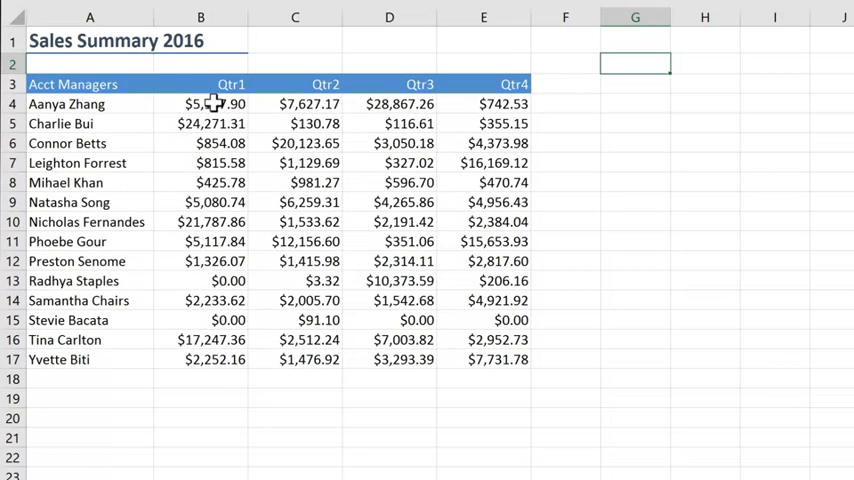
- Drag from B4 to B17 to select the Qtr1 sales figures
{"action": "left_click_drag", "start_coordinate": [200, 104], "coordinate": [200, 280]}
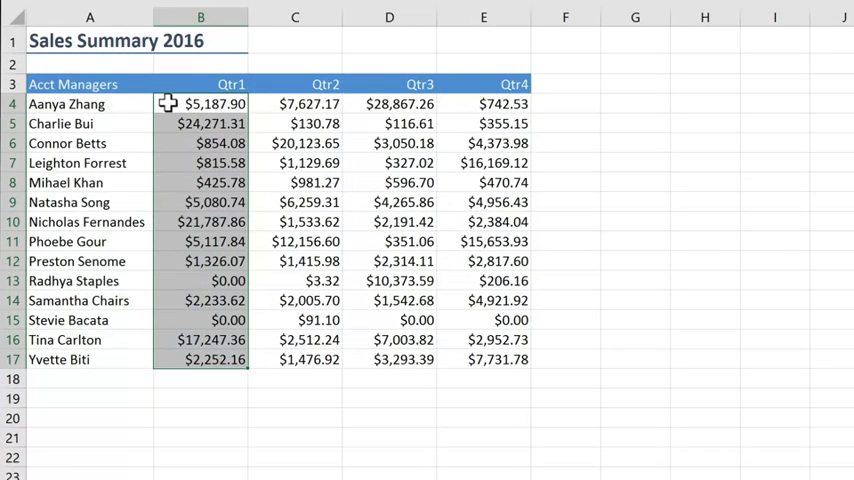
{"action": "left_click", "coordinate": [178, 103]}
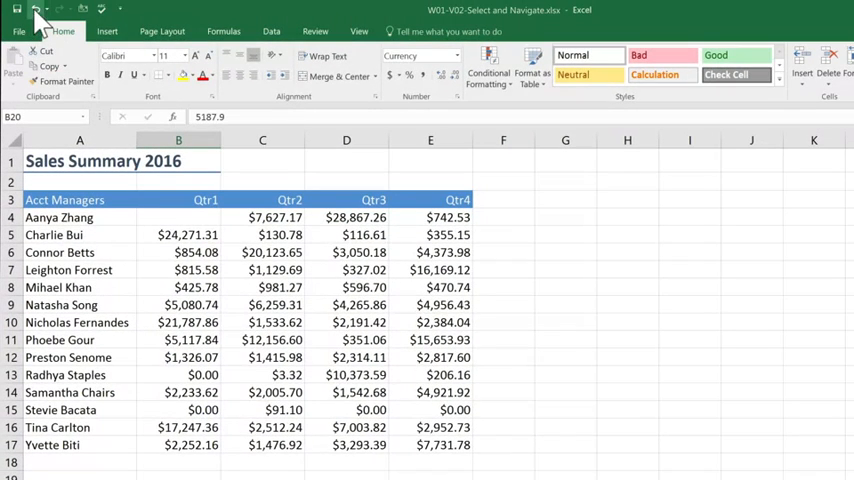
{"action": "mouse_move", "coordinate": [34, 14]}
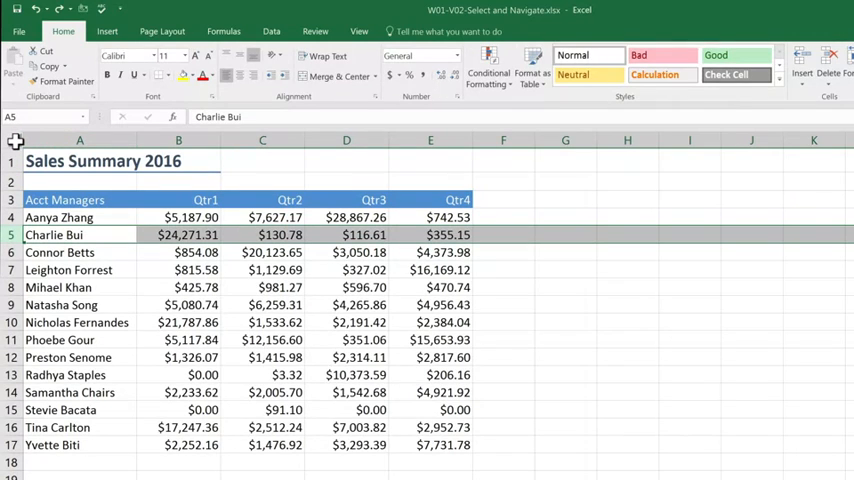
- Select all cells with the Select All corner button
{"action": "left_click", "coordinate": [80, 161]}
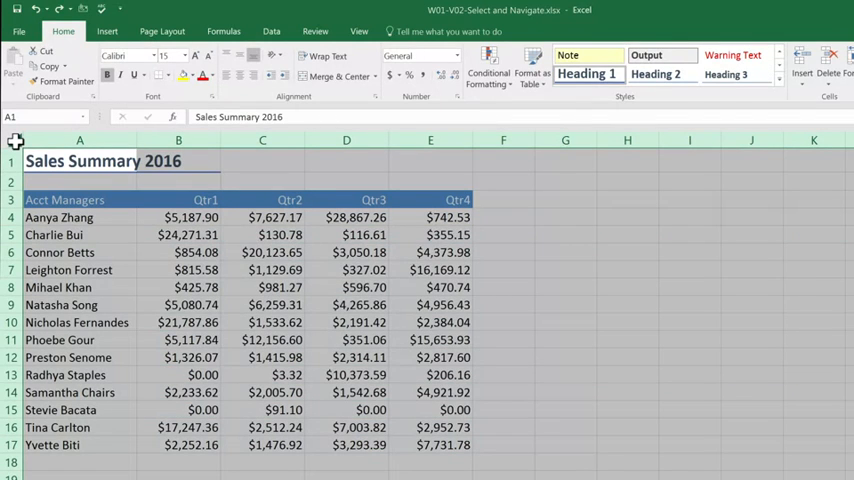
{"action": "left_click", "coordinate": [80, 199]}
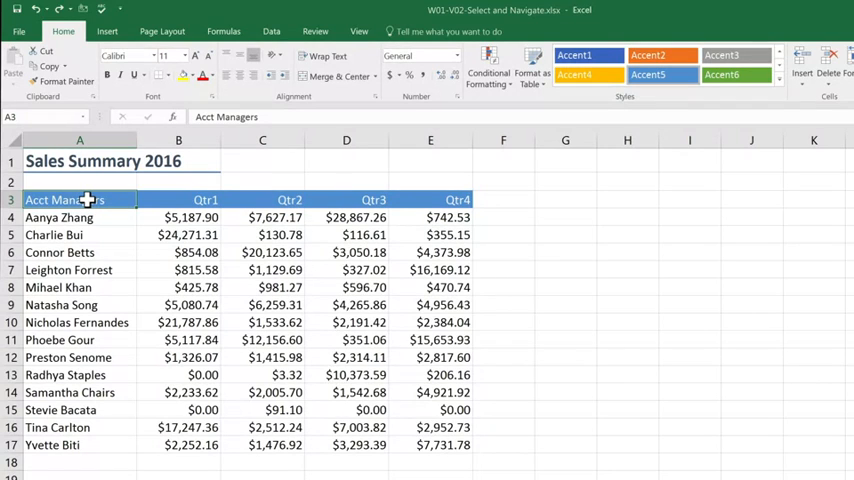
{"action": "mouse_move", "coordinate": [437, 444]}
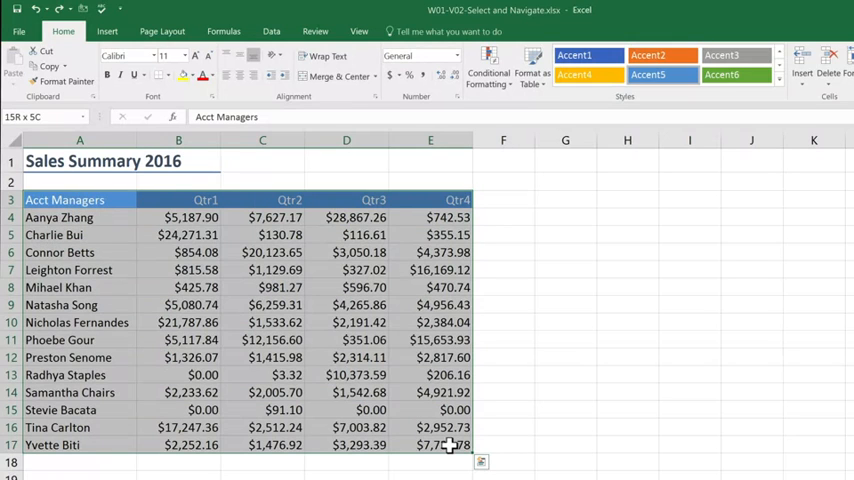
{"action": "left_click", "coordinate": [63, 200]}
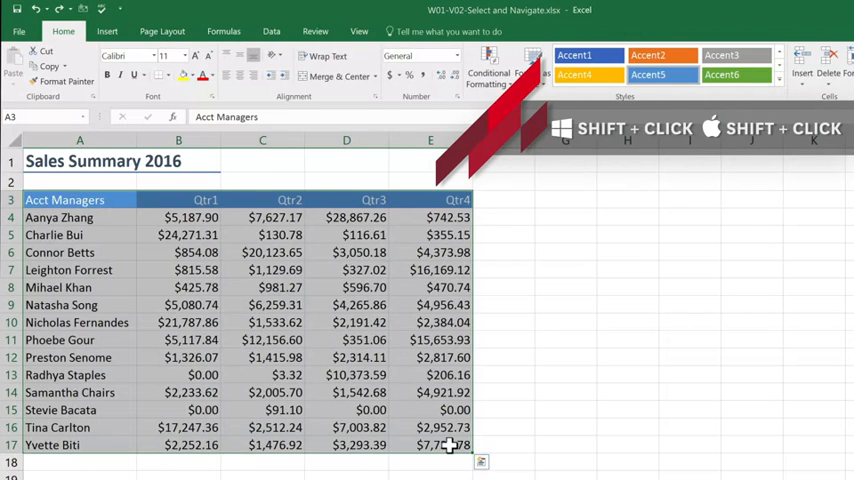
{"action": "mouse_move", "coordinate": [262, 305]}
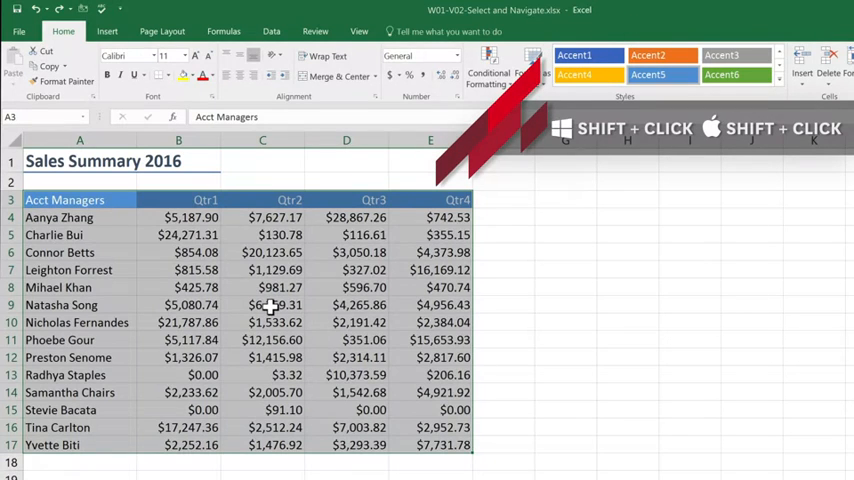
{"action": "left_click", "coordinate": [262, 305]}
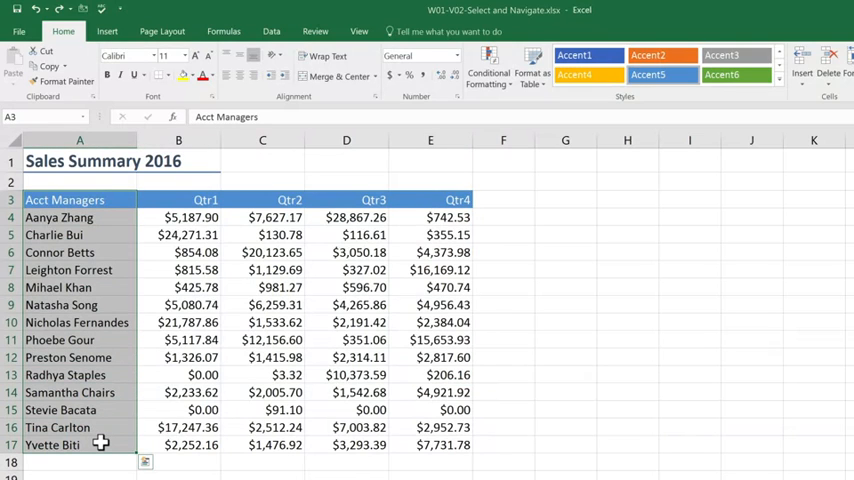
{"action": "mouse_move", "coordinate": [184, 357]}
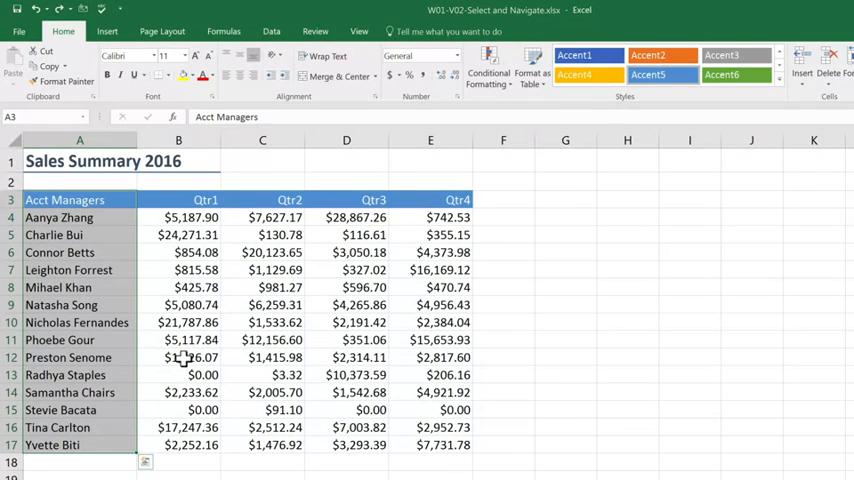
- Ctrl+click the Qtr4 heading E3 to add it to the Acct Managers selection
{"action": "left_click", "coordinate": [430, 200]}
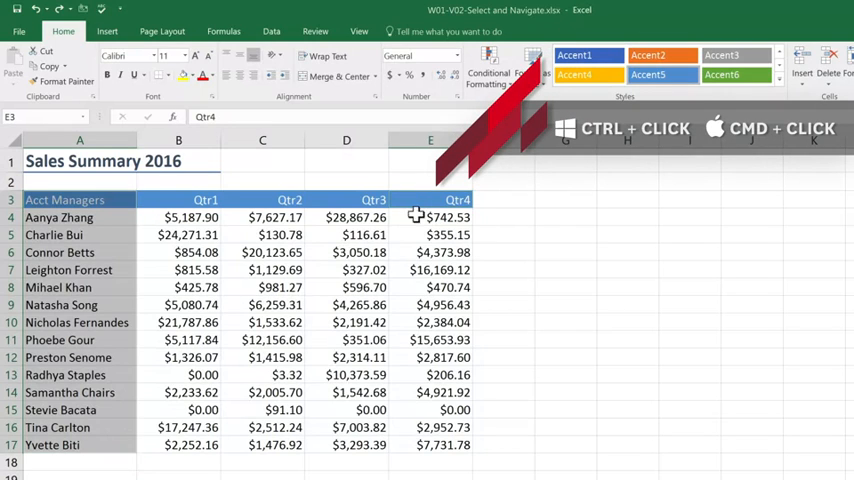